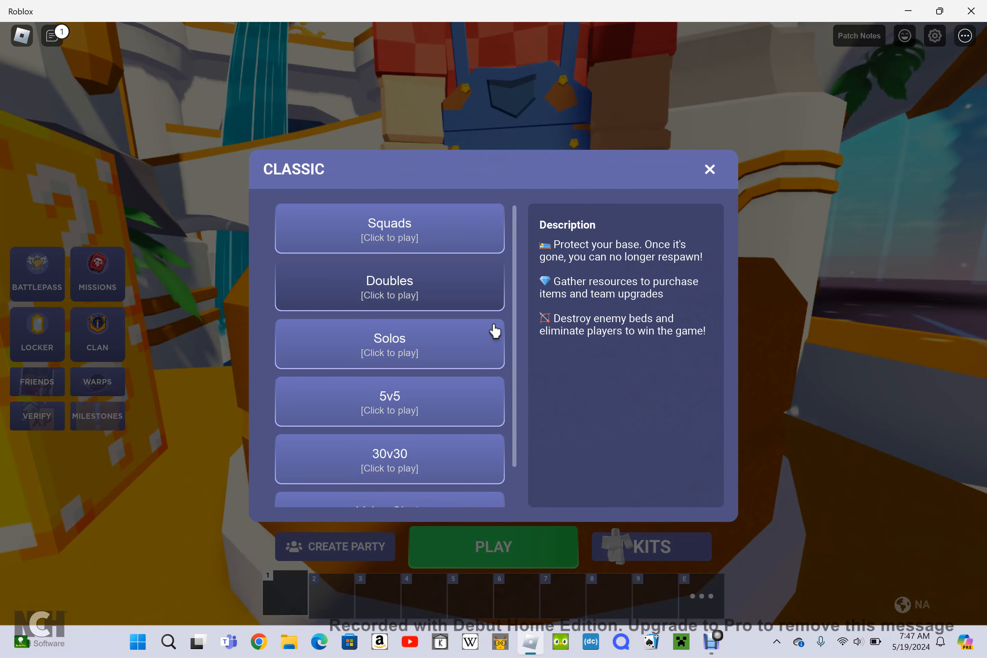
Queue for the Solos classic BedWars mode
click(389, 344)
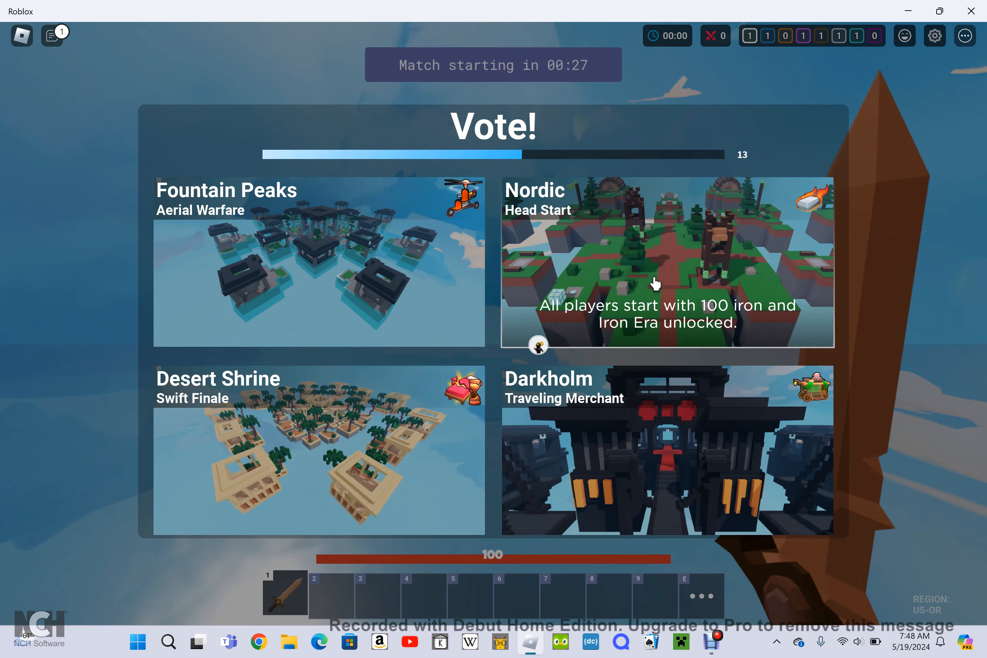
Cast a vote for the Nordic map on the lobby Vote screen
click(667, 265)
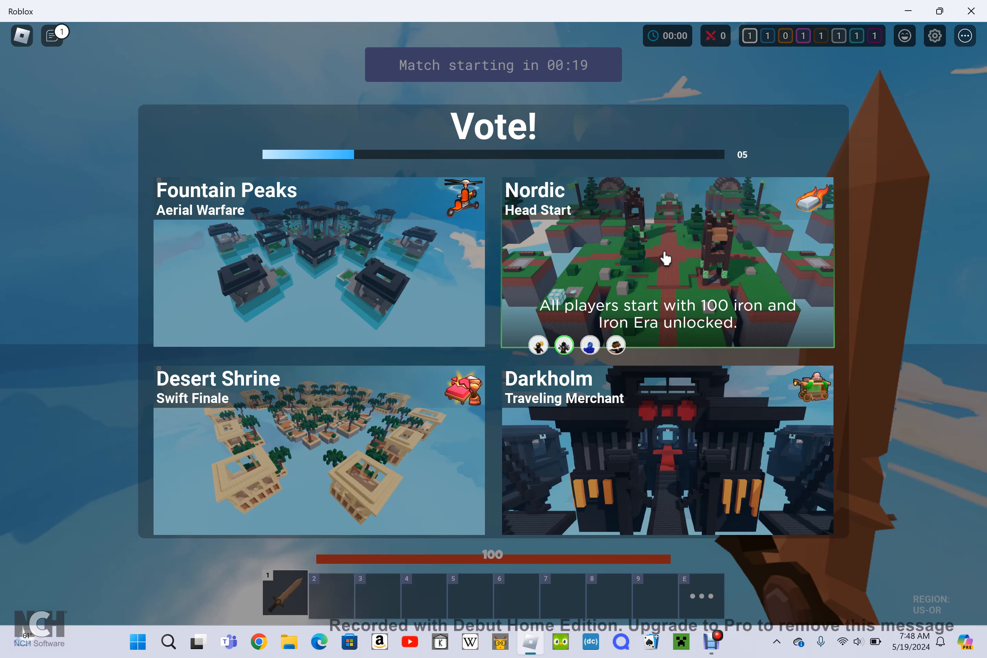
mouse_move(814, 118)
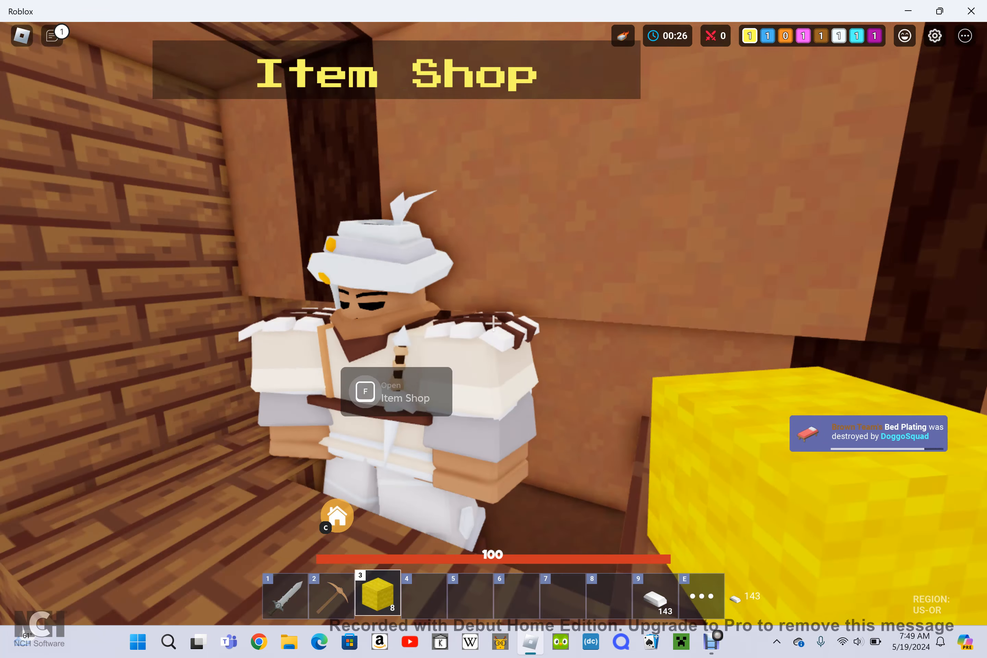
Browse the item shop's swords and TNT at the team base
key(f)
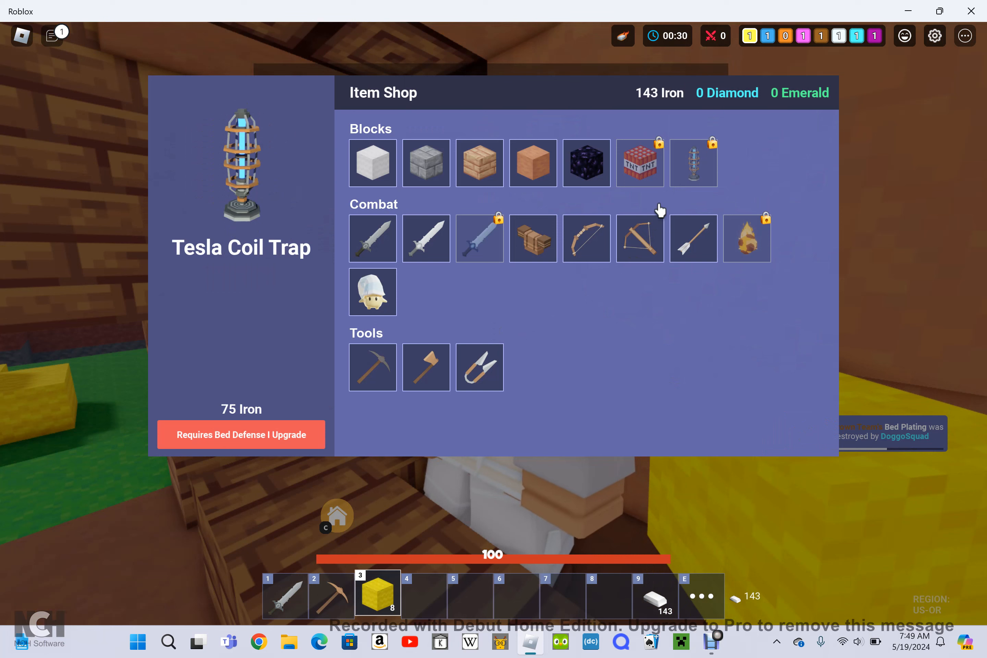
click(586, 238)
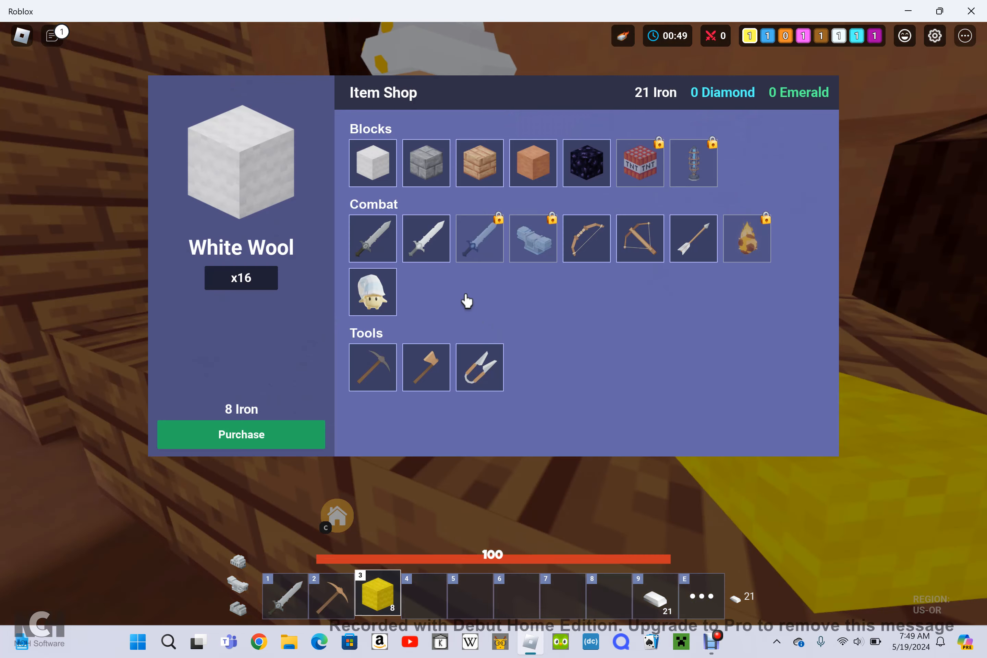
click(426, 238)
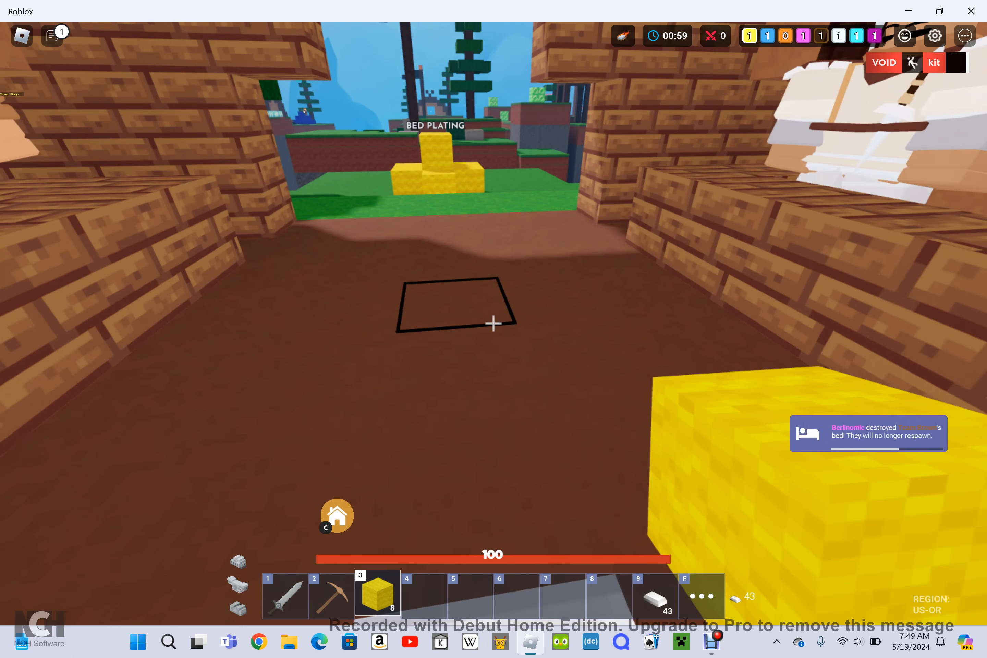
mouse_move(493, 324)
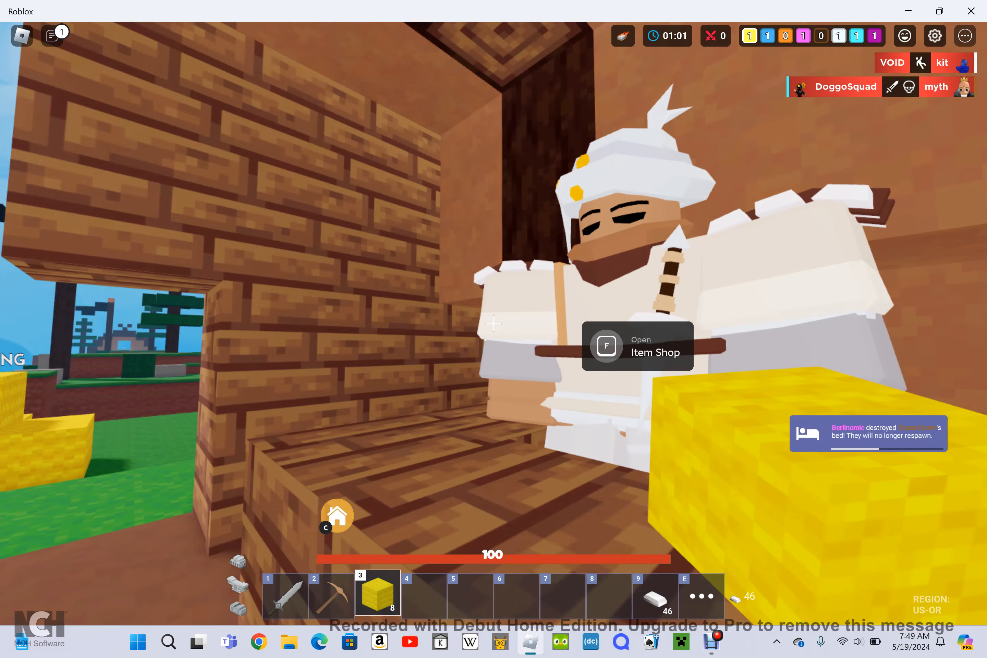
Check the weapon and TNT prices, then preview the Oak Plank blocks
key(f)
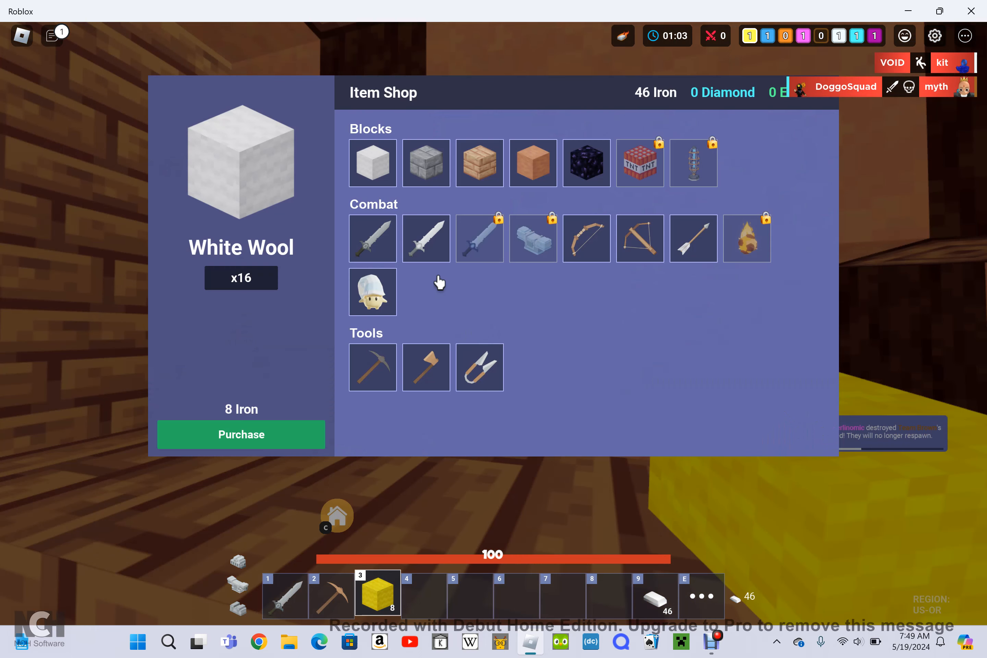
click(426, 237)
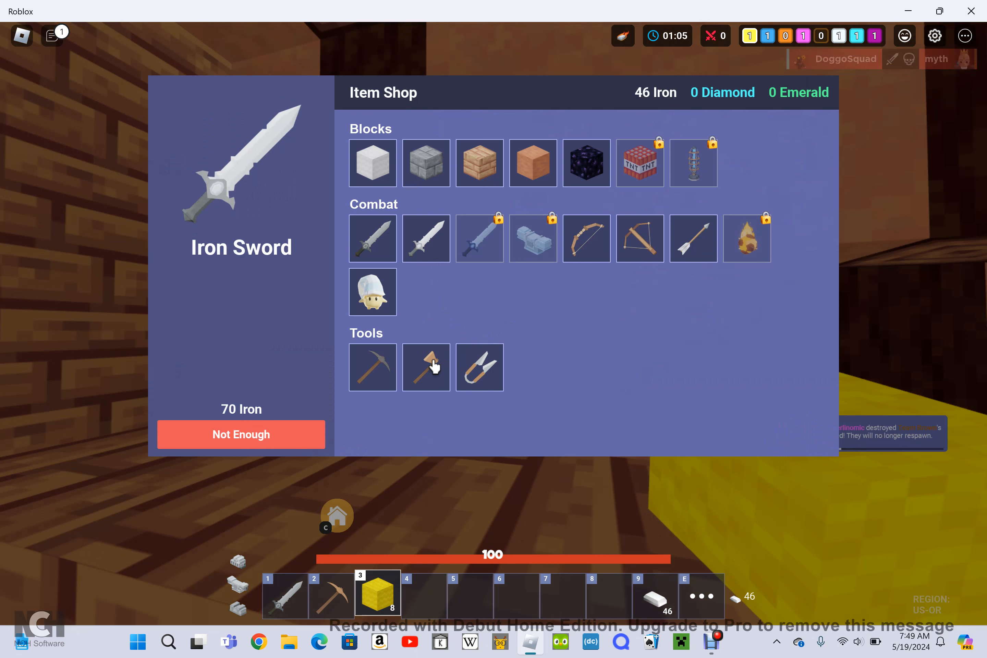
click(639, 163)
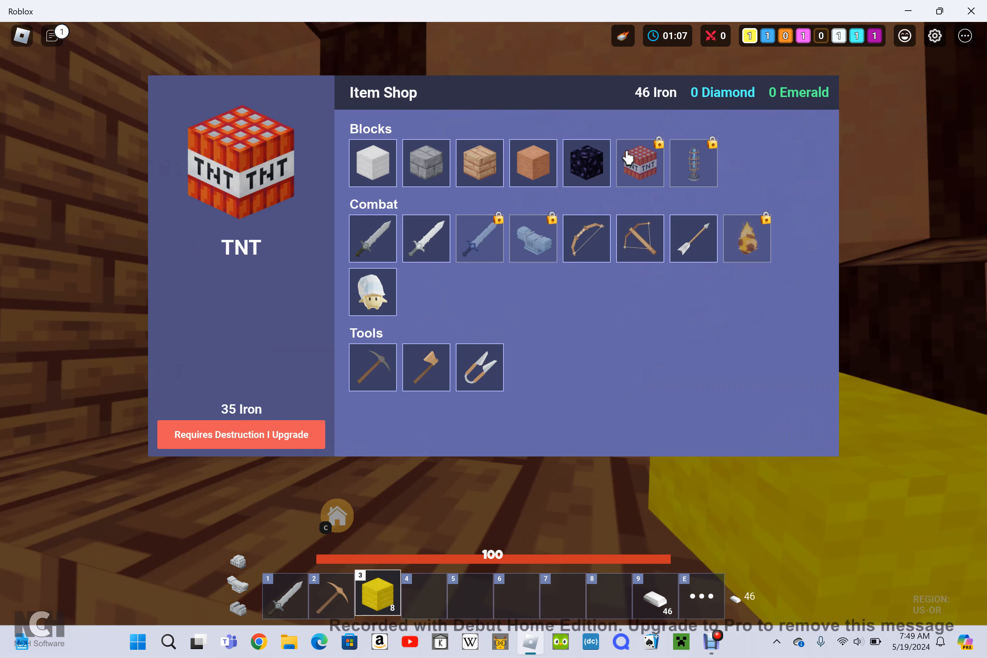
click(426, 163)
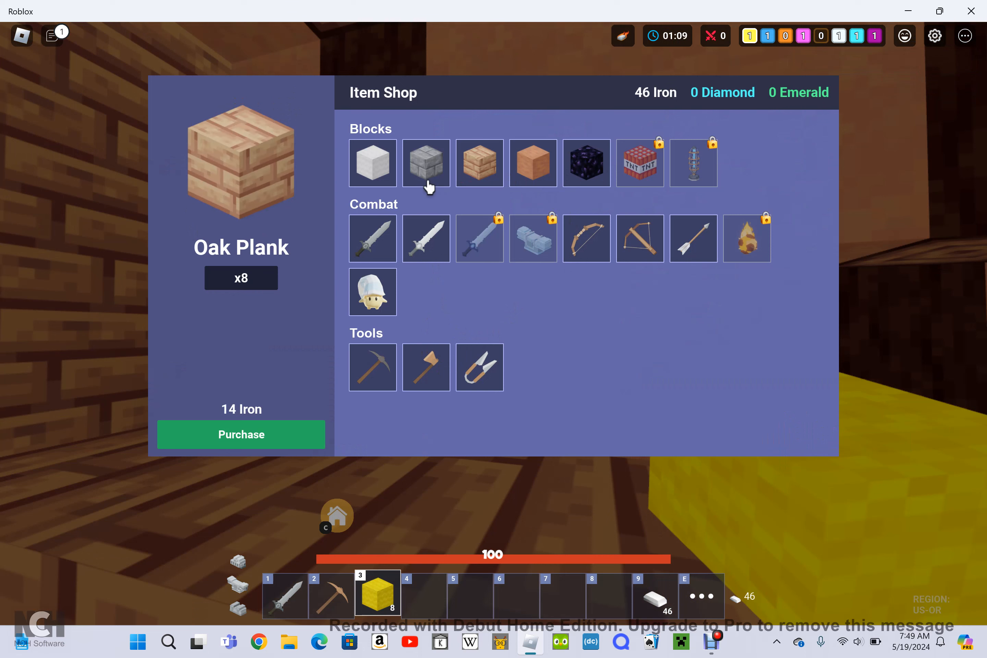
mouse_move(480, 163)
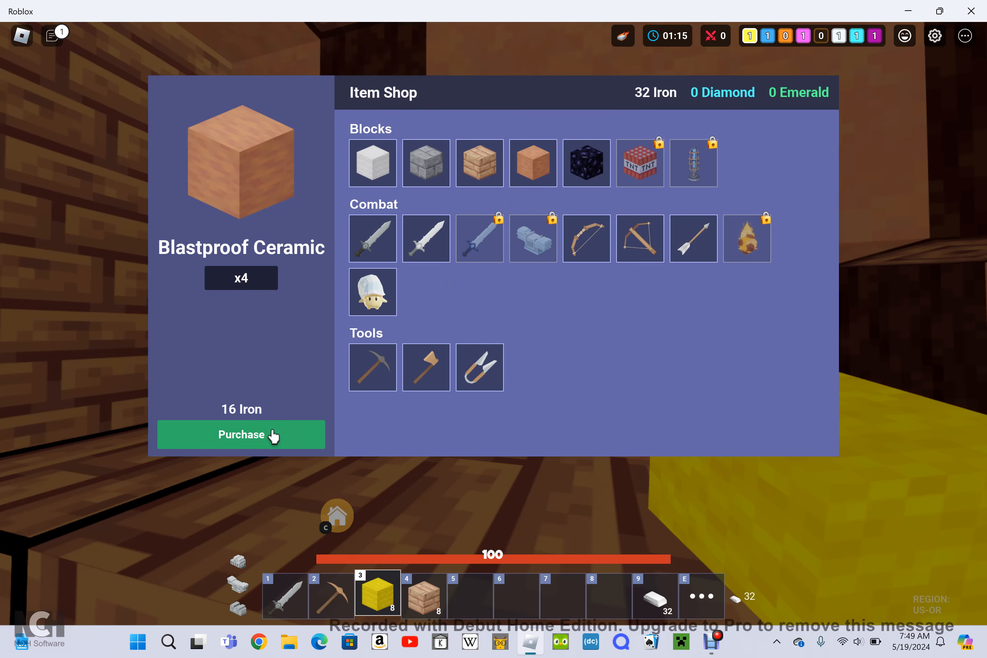
Buy four Blastproof Ceramic blocks and place a block on the base structure
click(241, 435)
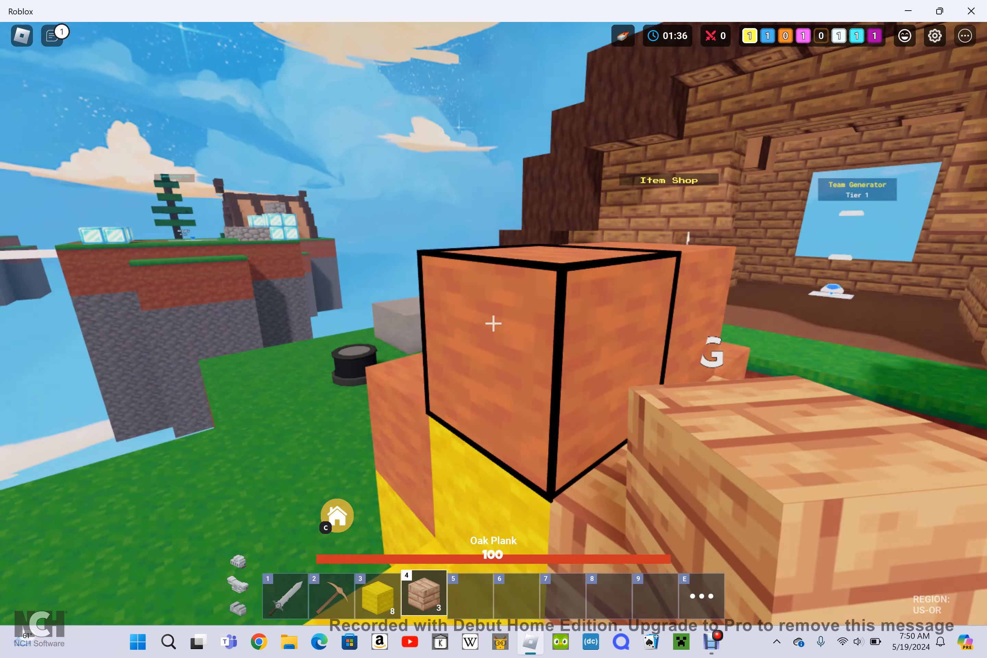
click(493, 323)
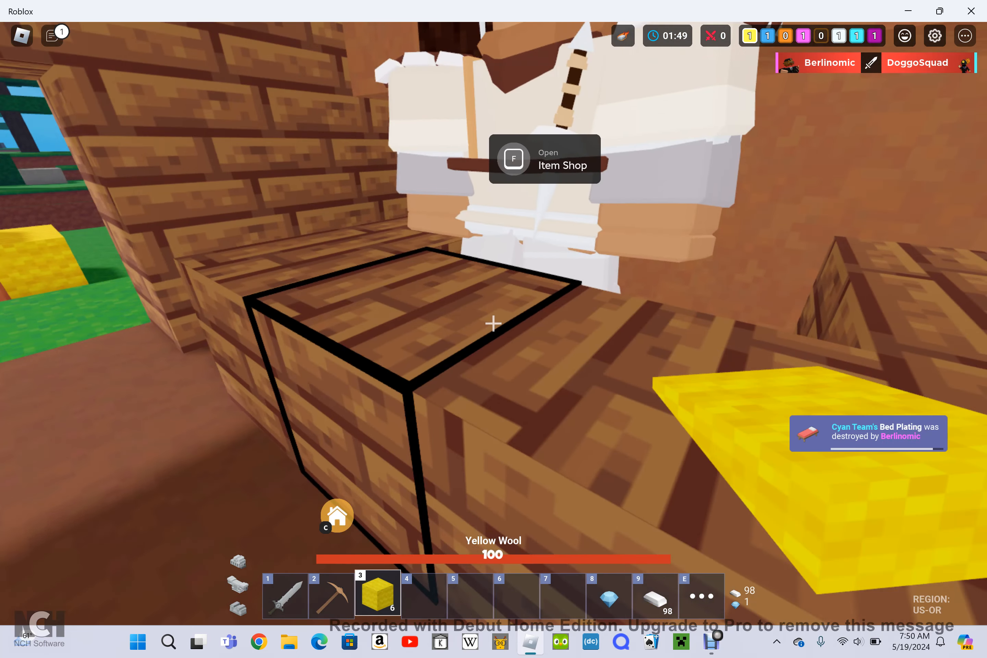
Preview the stronger sword options in the shop's Combat section
key(f)
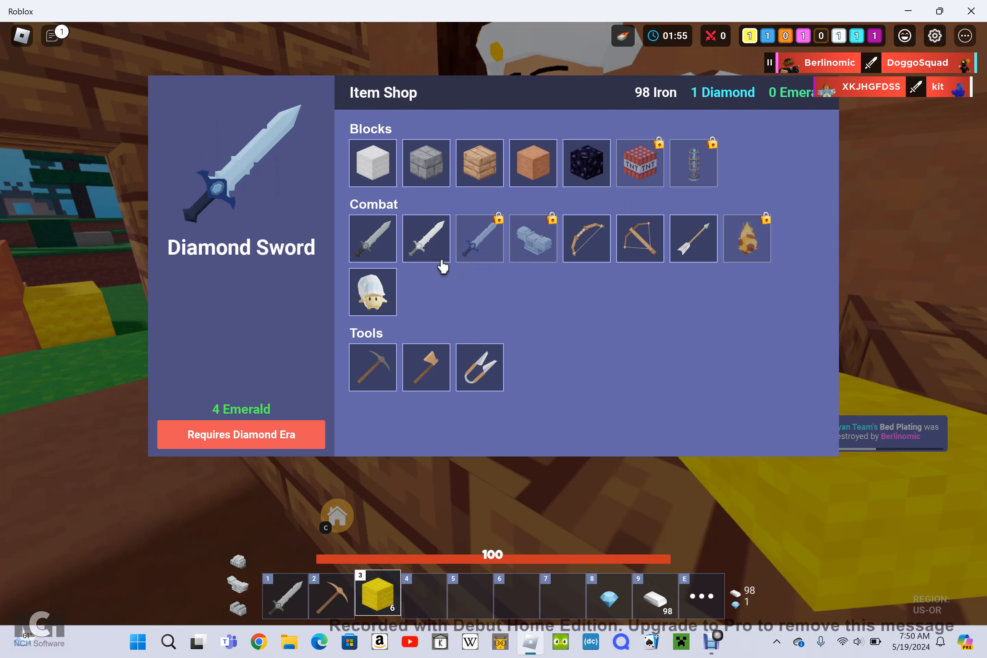
click(425, 238)
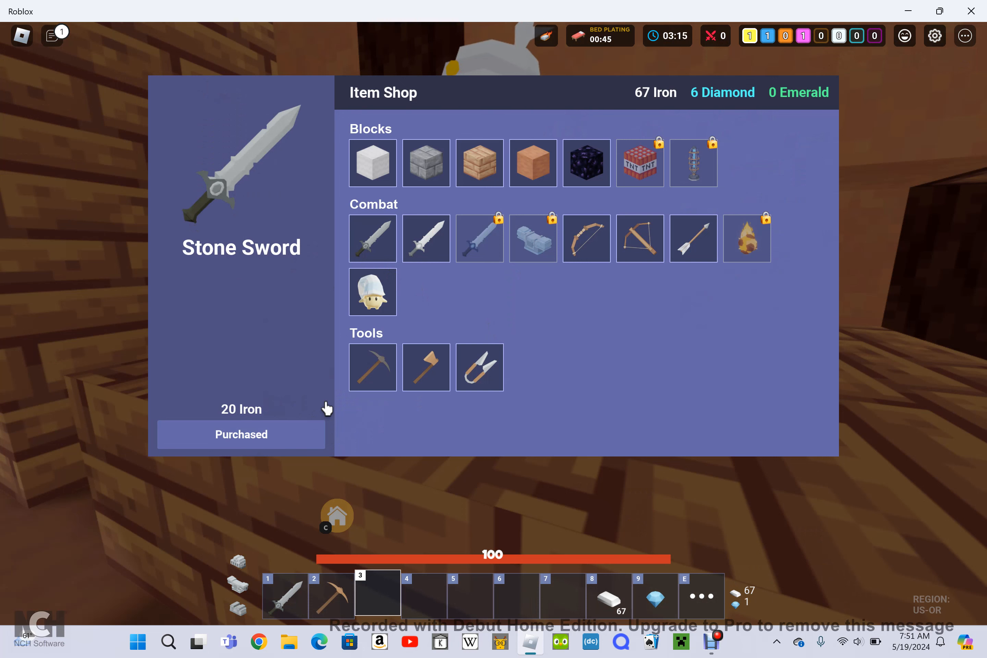
mouse_move(447, 241)
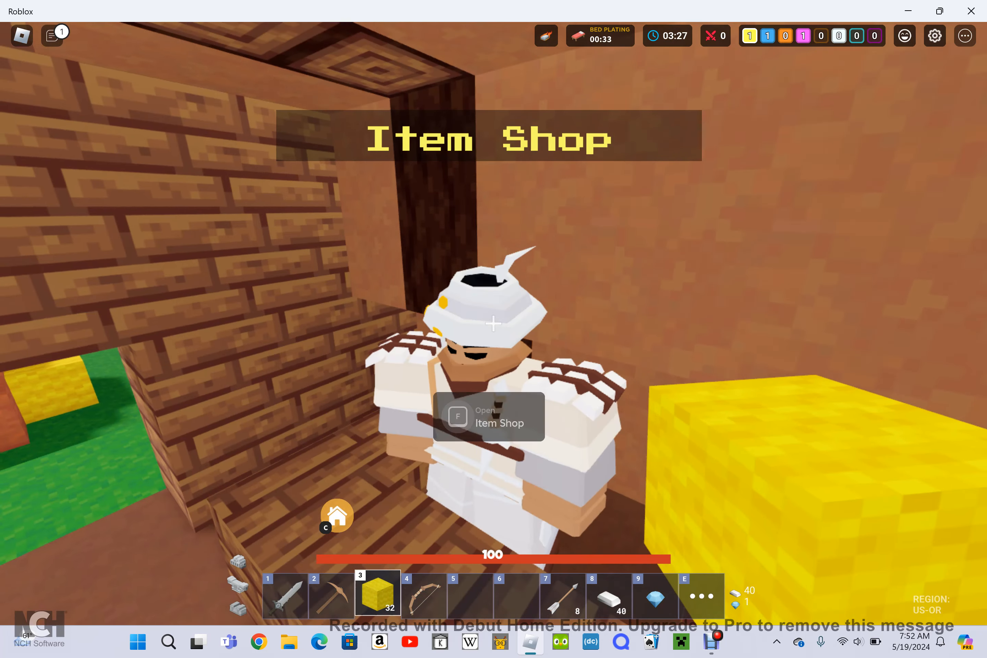
Buy the Gloop glue trap from the item shop
key(f)
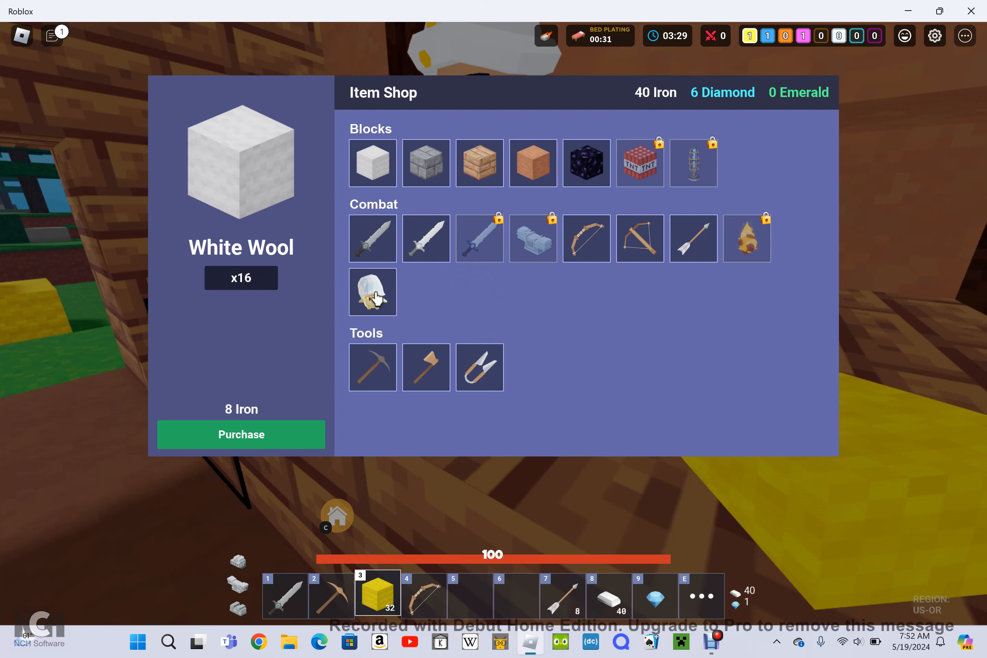
click(372, 291)
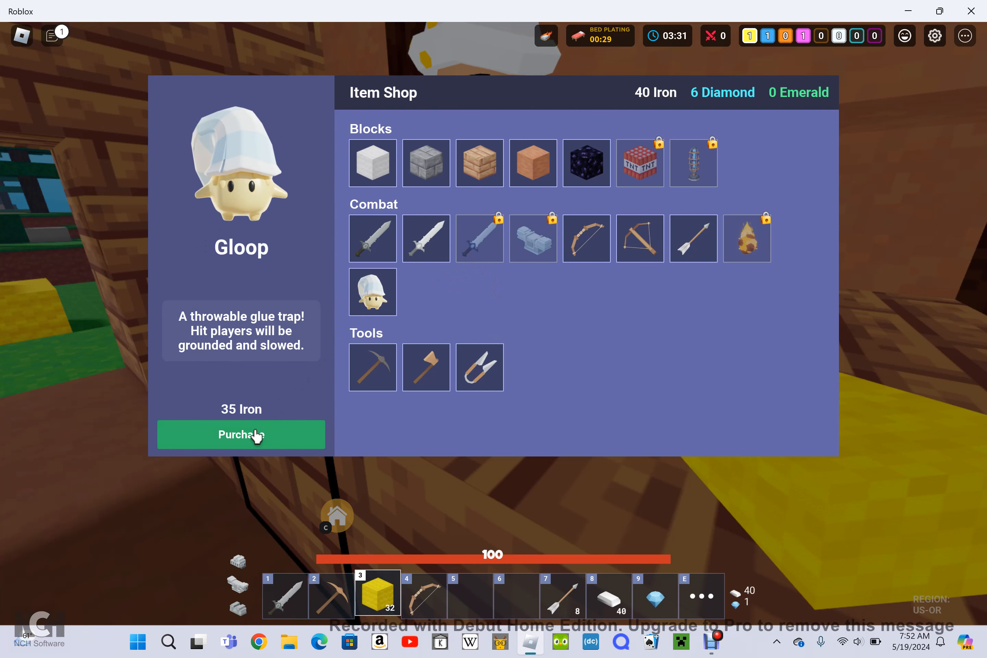
click(240, 435)
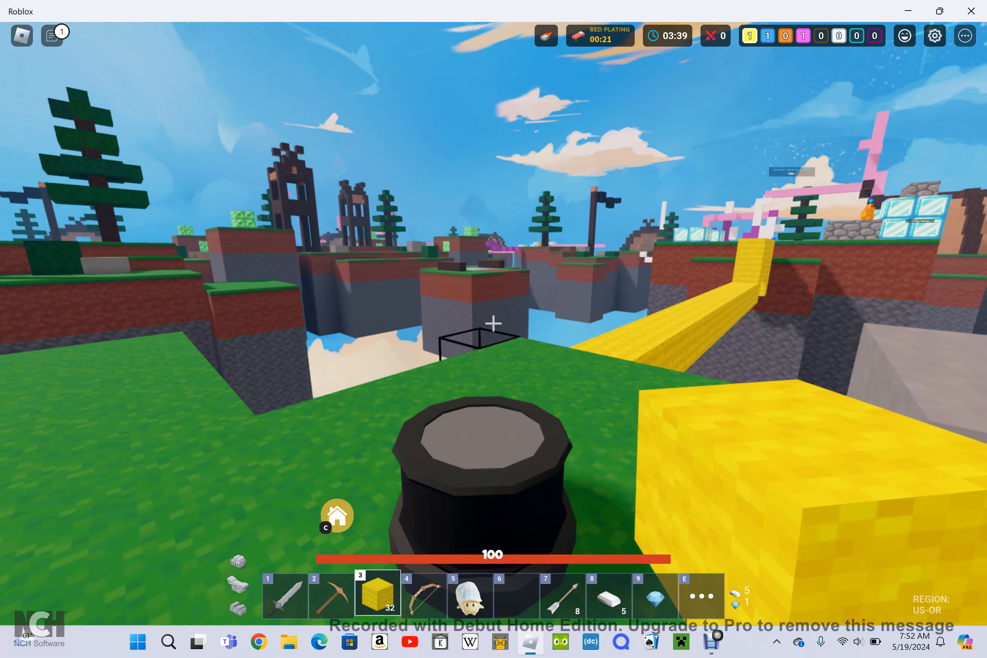
Extend the wool bridge toward the enemy island and switch hotbar slot 4
click(493, 323)
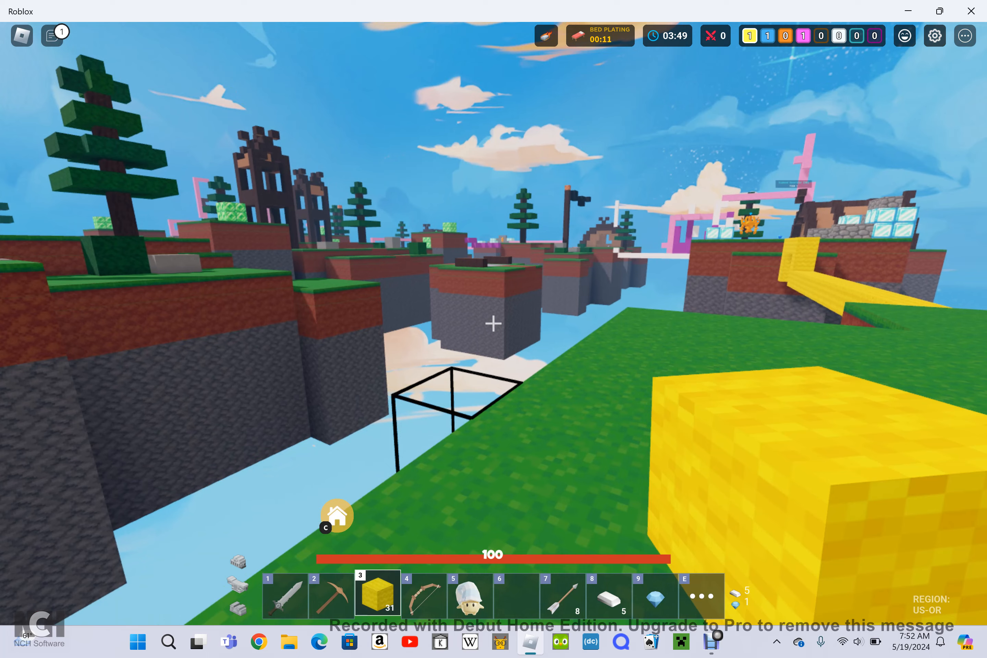
key(4)
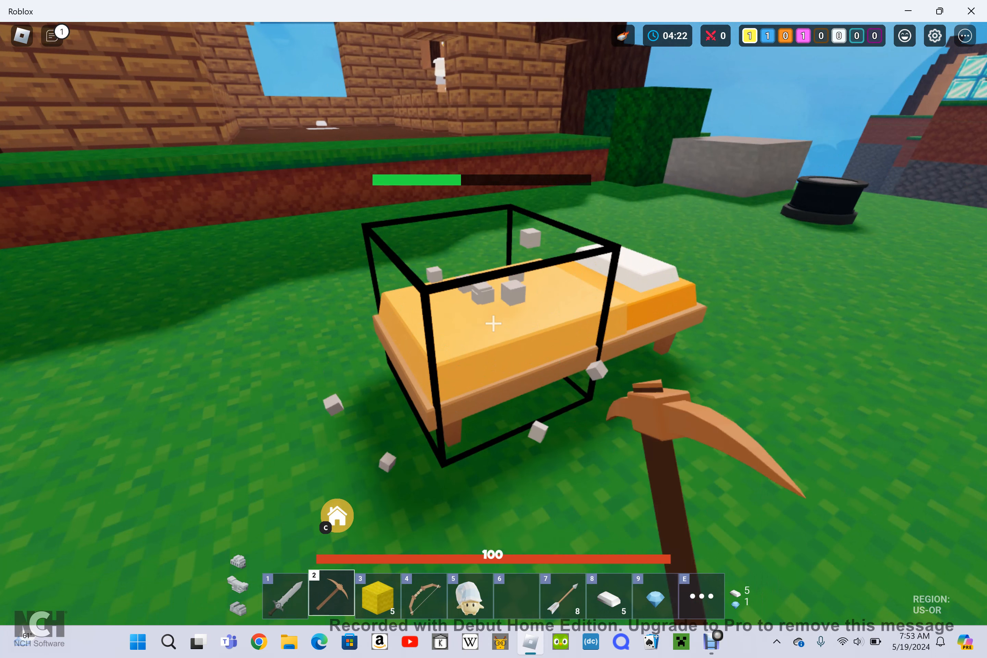
Switch back to the sword while finishing off Team Orange's bed
key(1)
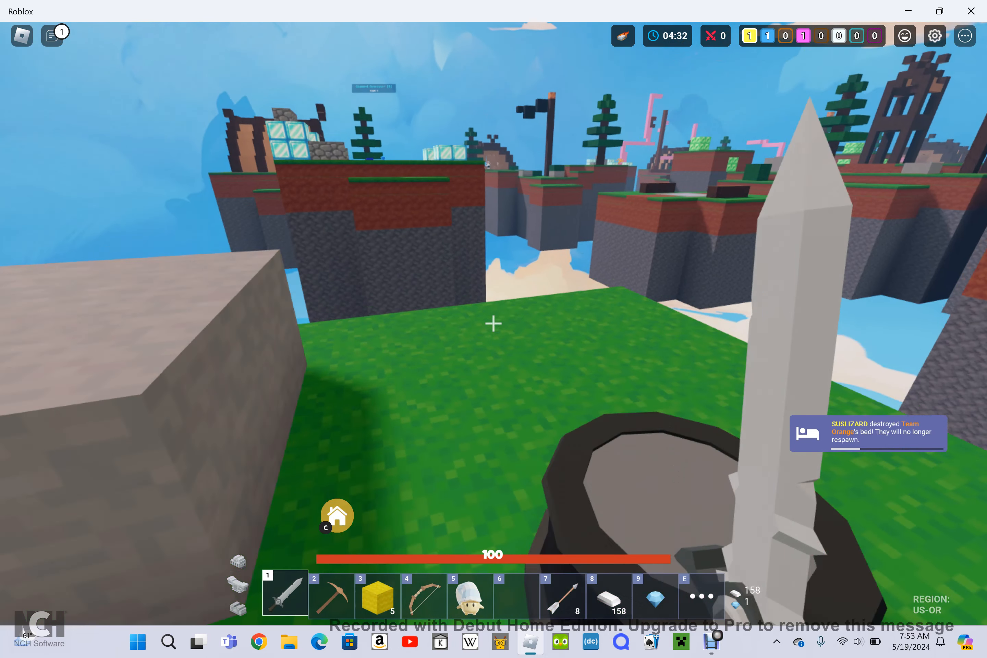
mouse_move(493, 324)
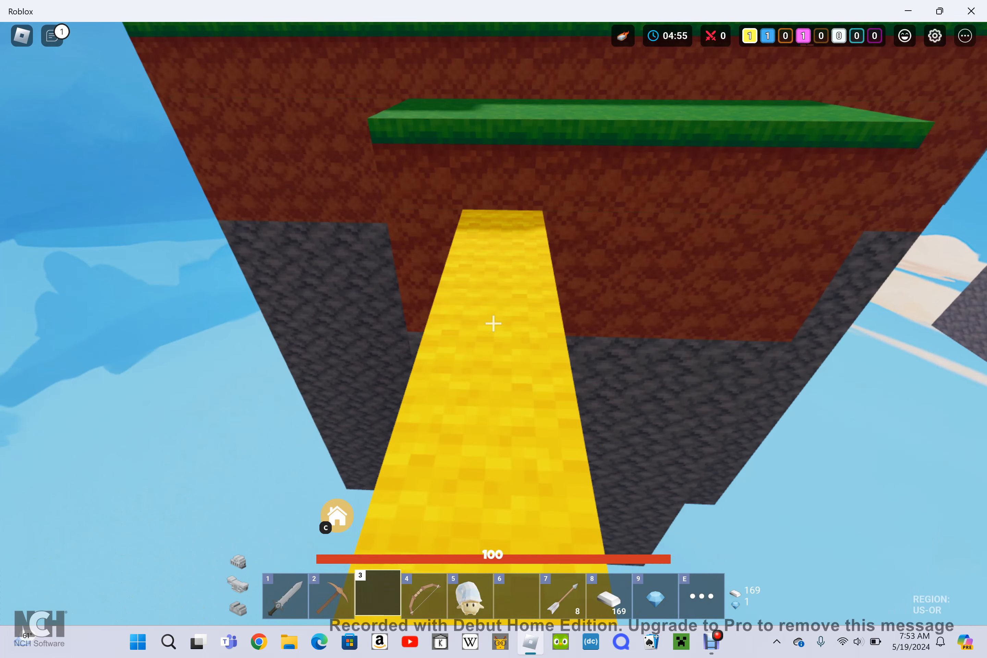
Swap between bow and sword on the way back, then bring up the Item Shop
key(4)
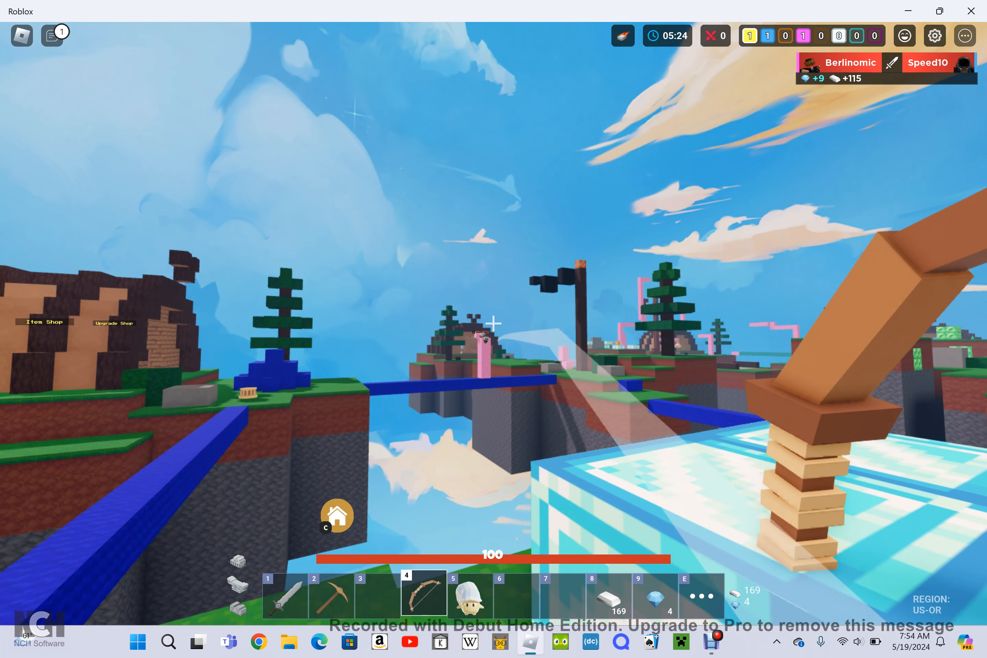
key(1)
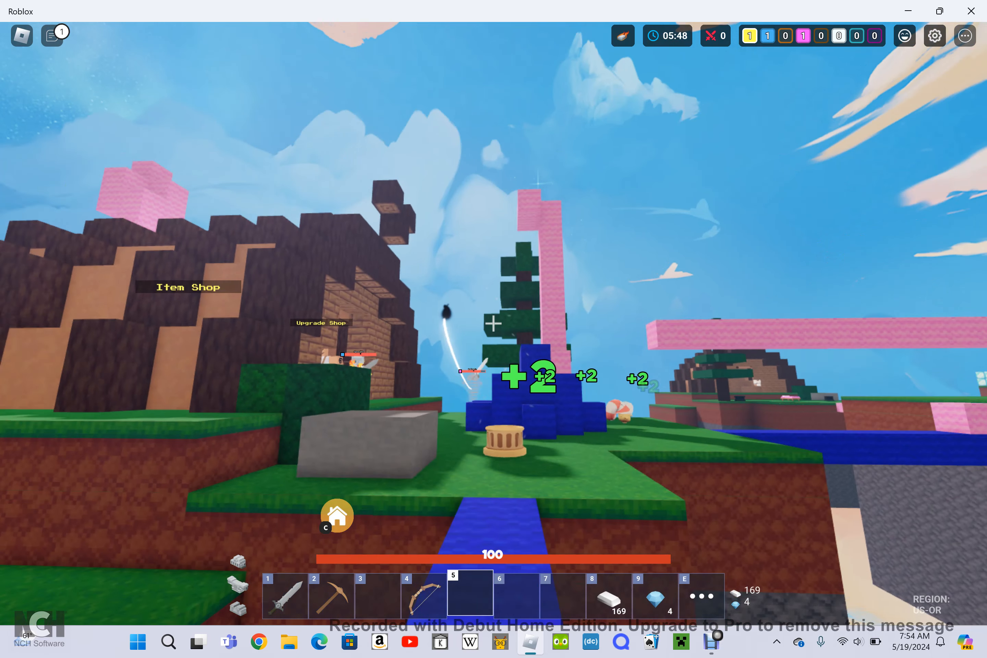
key(1)
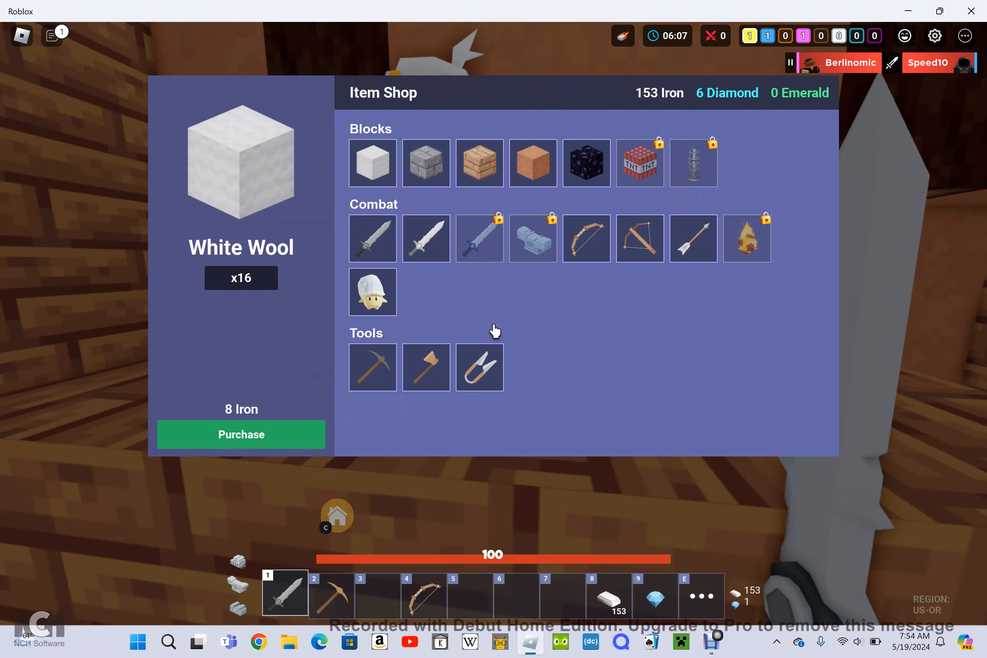
Buy a stack of white wool, the Gloop glue trap and more white wool
click(240, 434)
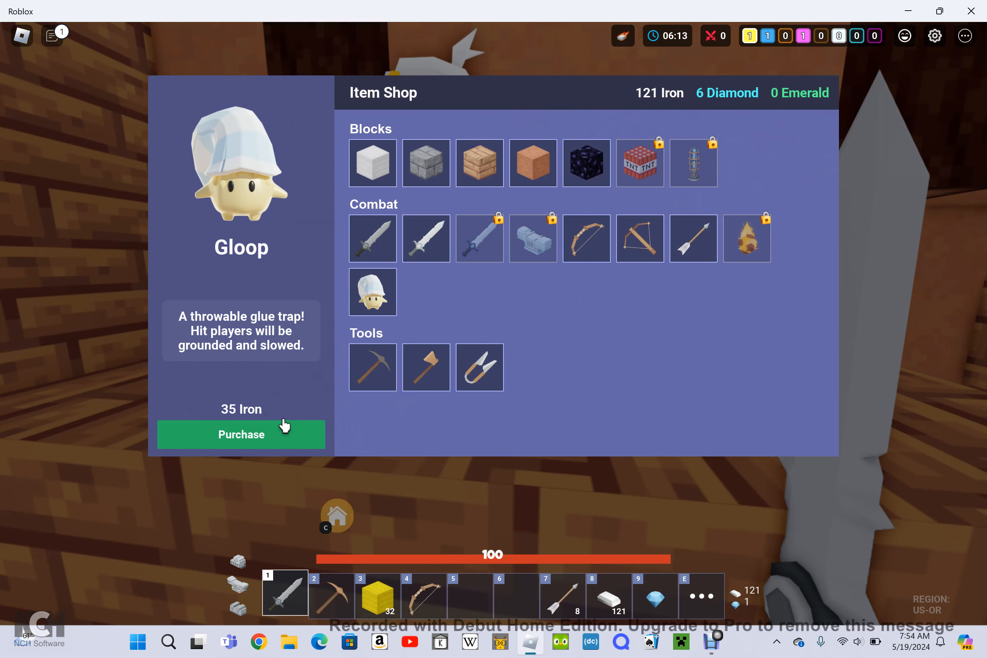
click(241, 435)
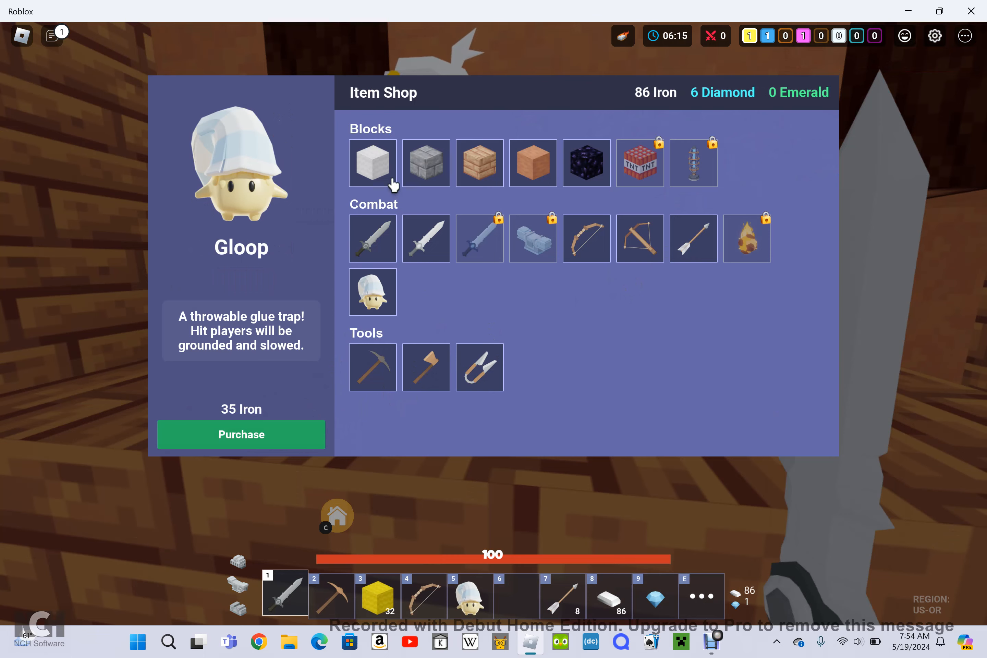
click(372, 163)
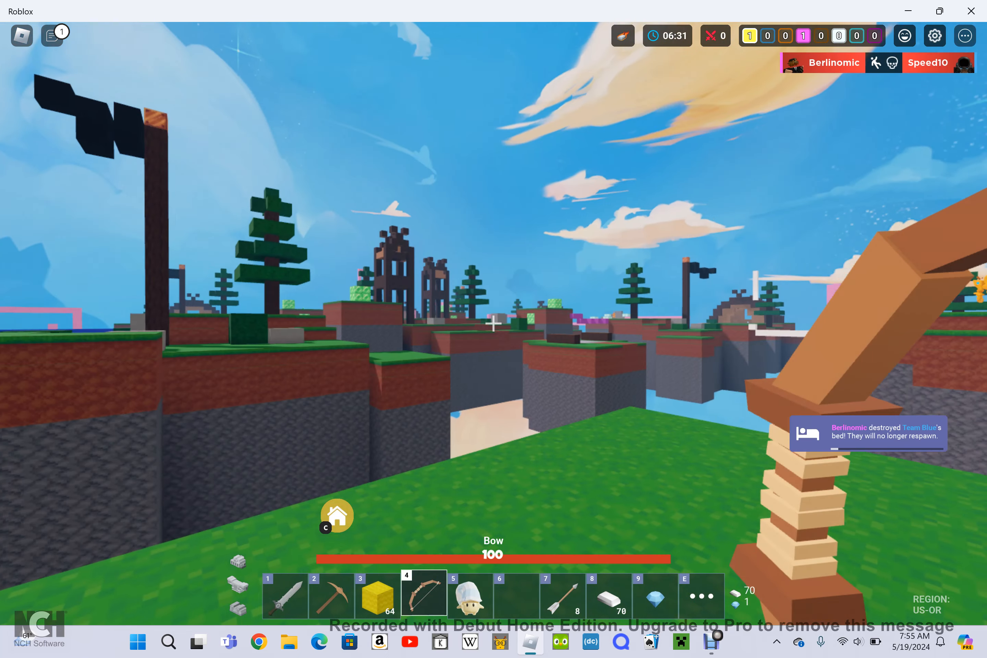
Reopen the Item Shop with the Arrow pack selected for buying
key(1)
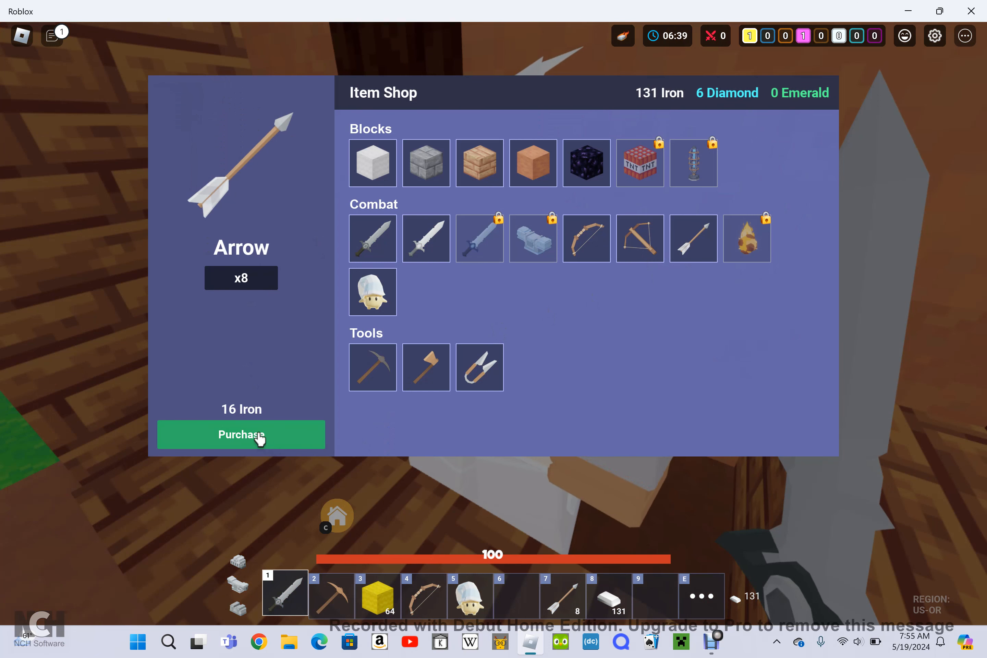
Purchase another arrow pack, then the Destruction I and Bed Defense I team upgrades
click(241, 434)
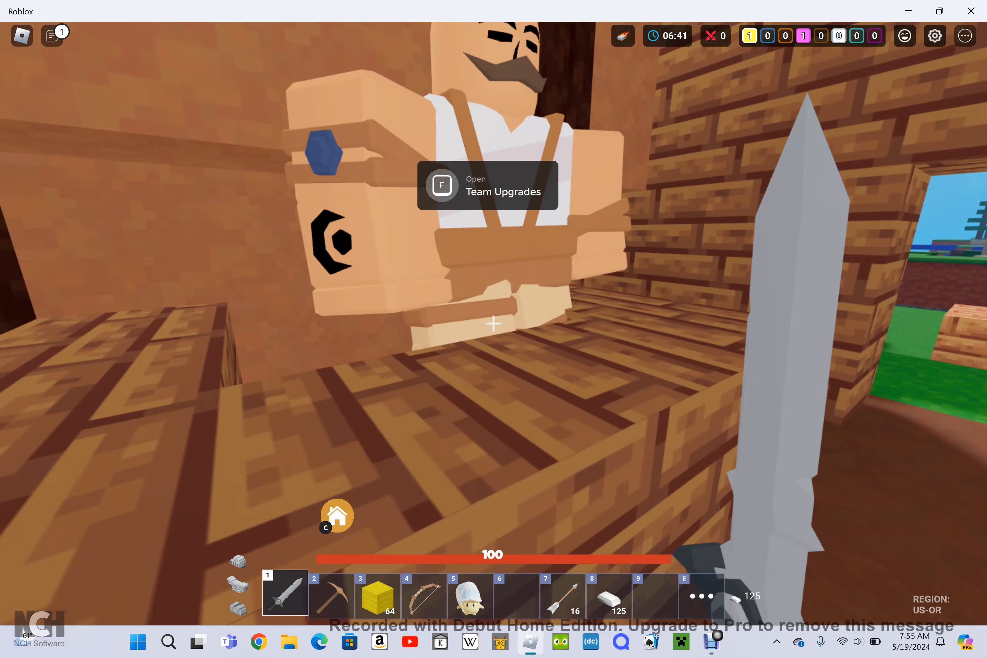
key(f)
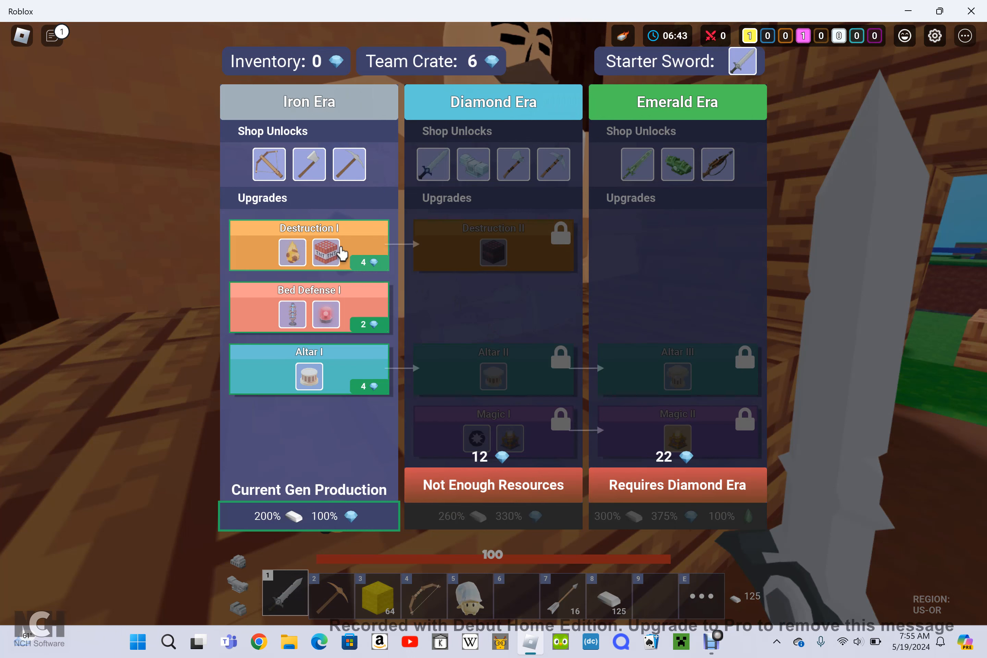
click(310, 245)
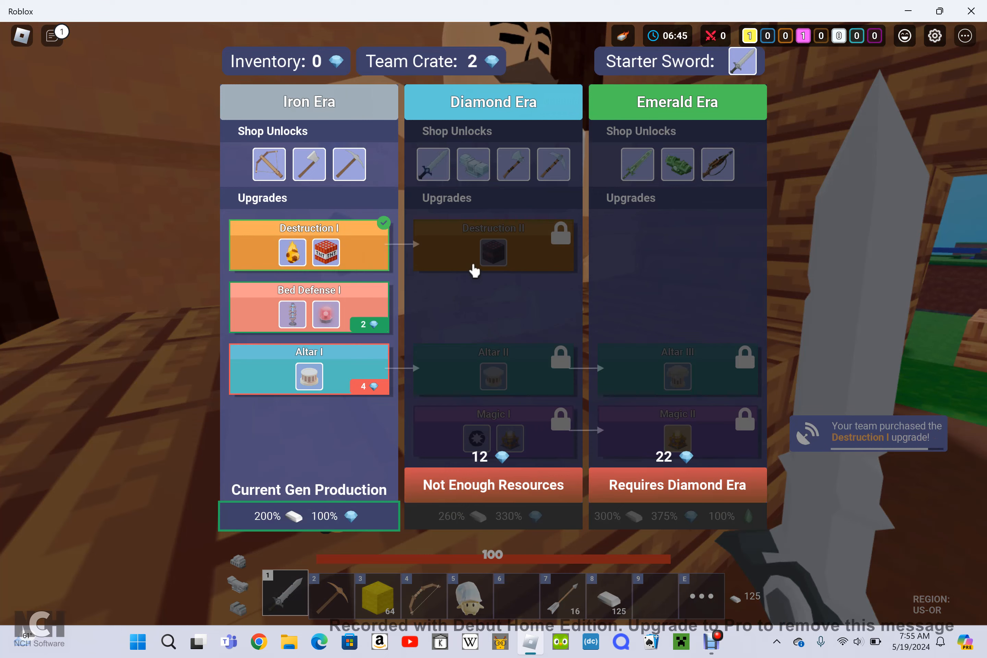
click(308, 308)
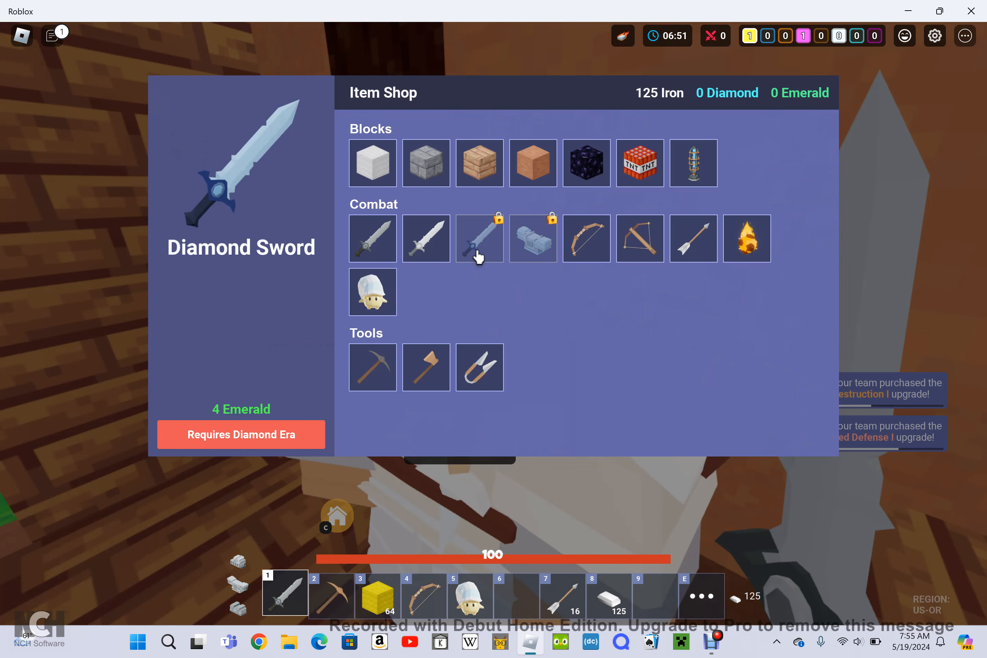
Purchase a Tesla Coil Trap and a TNT block, leaving 15 iron
click(693, 162)
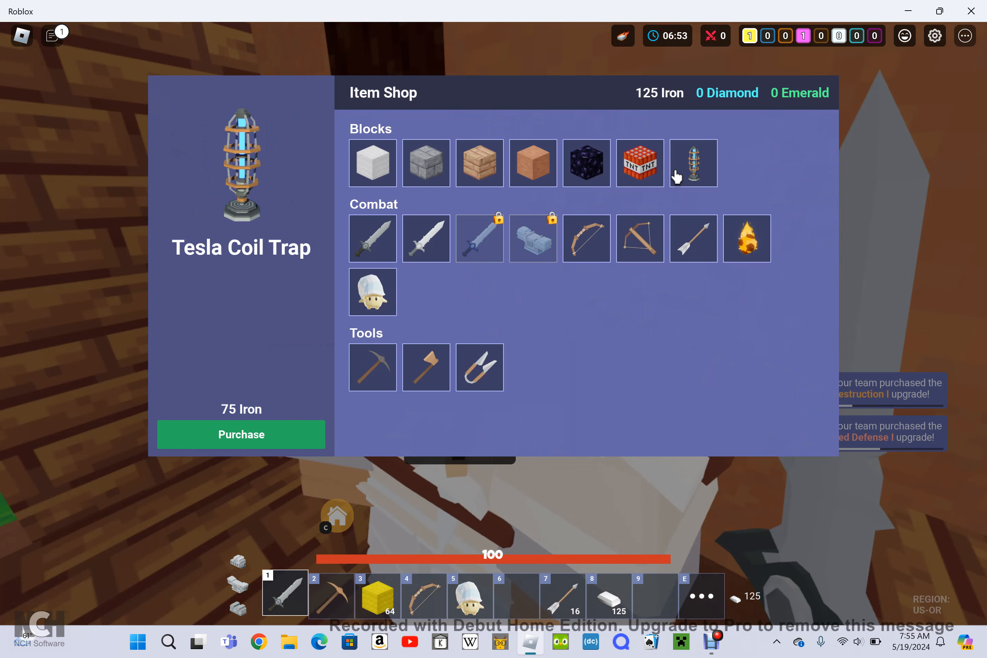
mouse_move(636, 199)
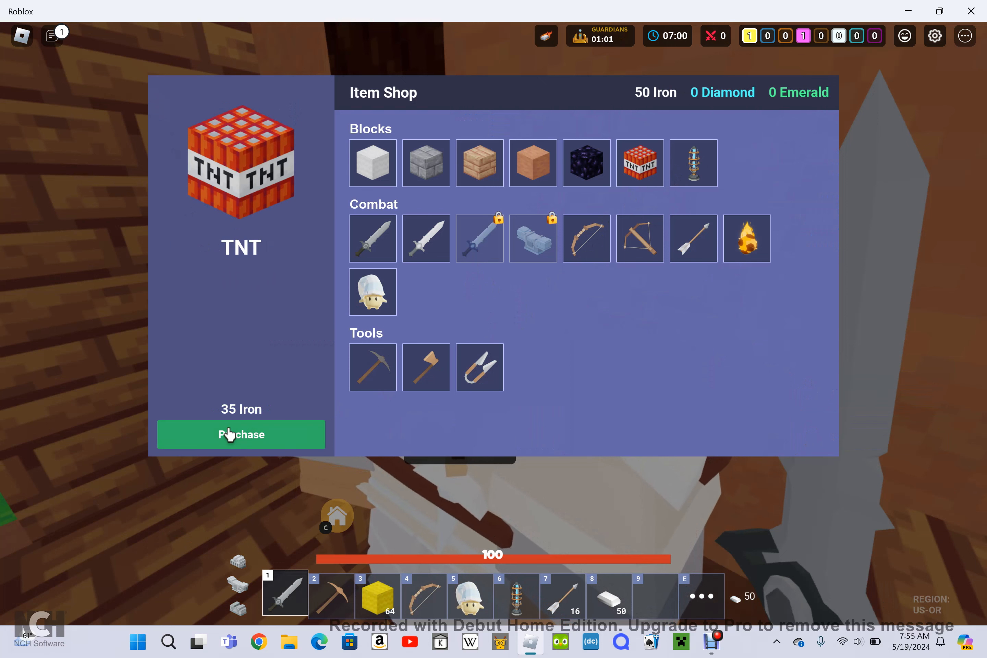
click(241, 435)
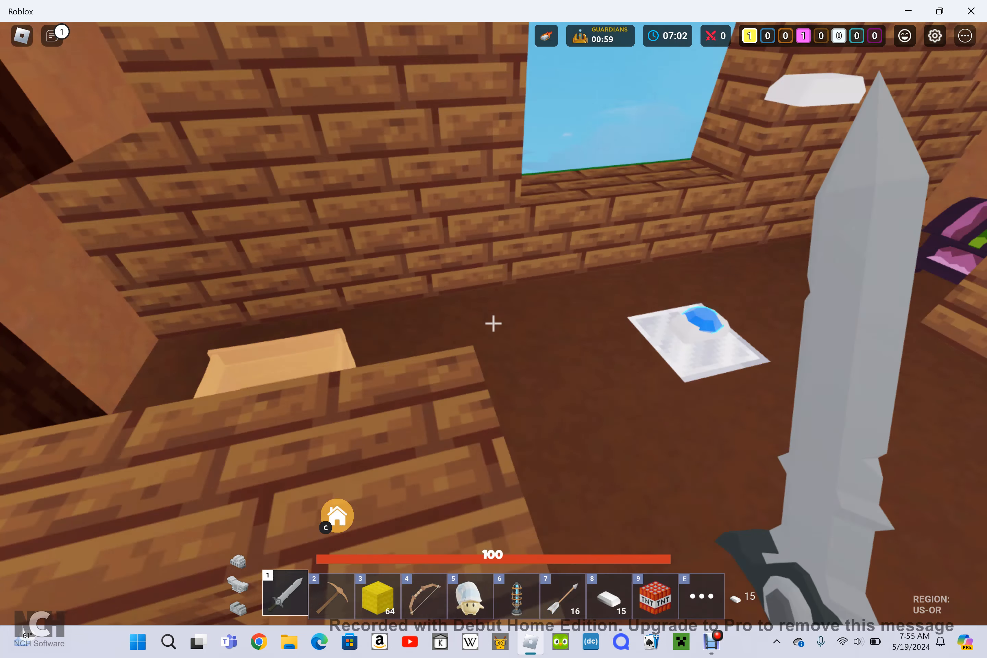